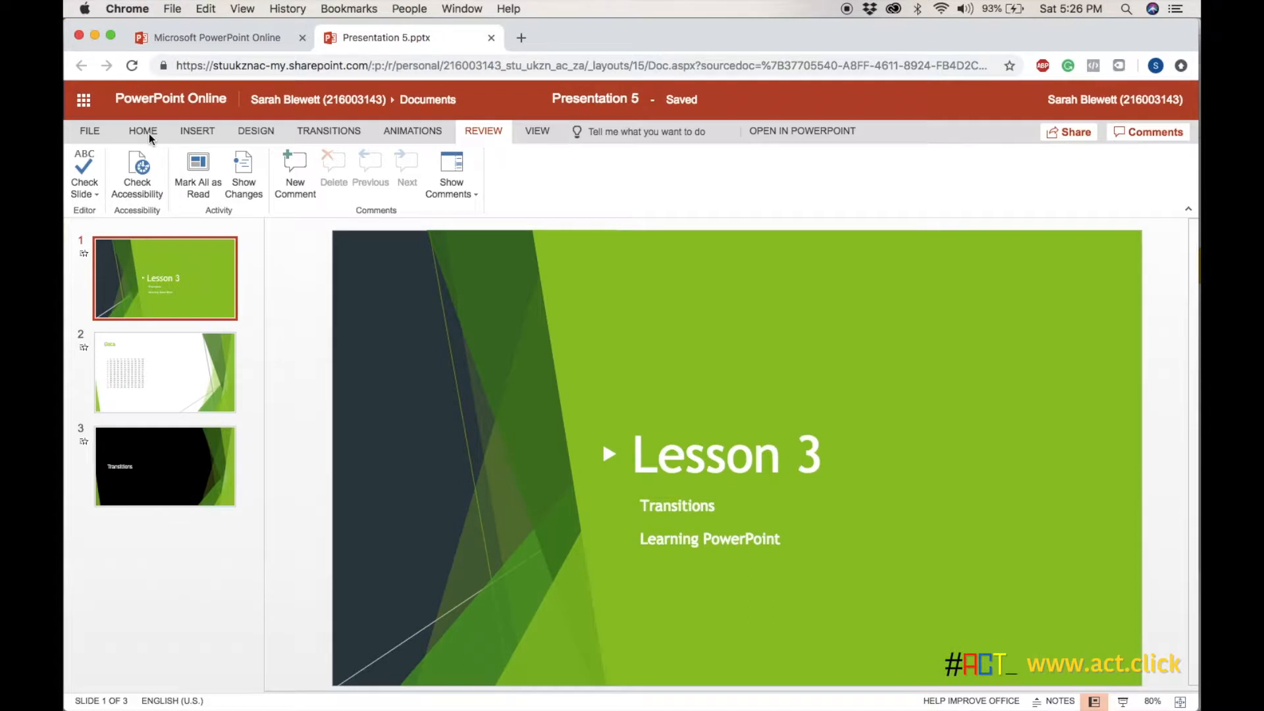
- Select the Lesson 3 title and draw a small square shape above it
click(142, 130)
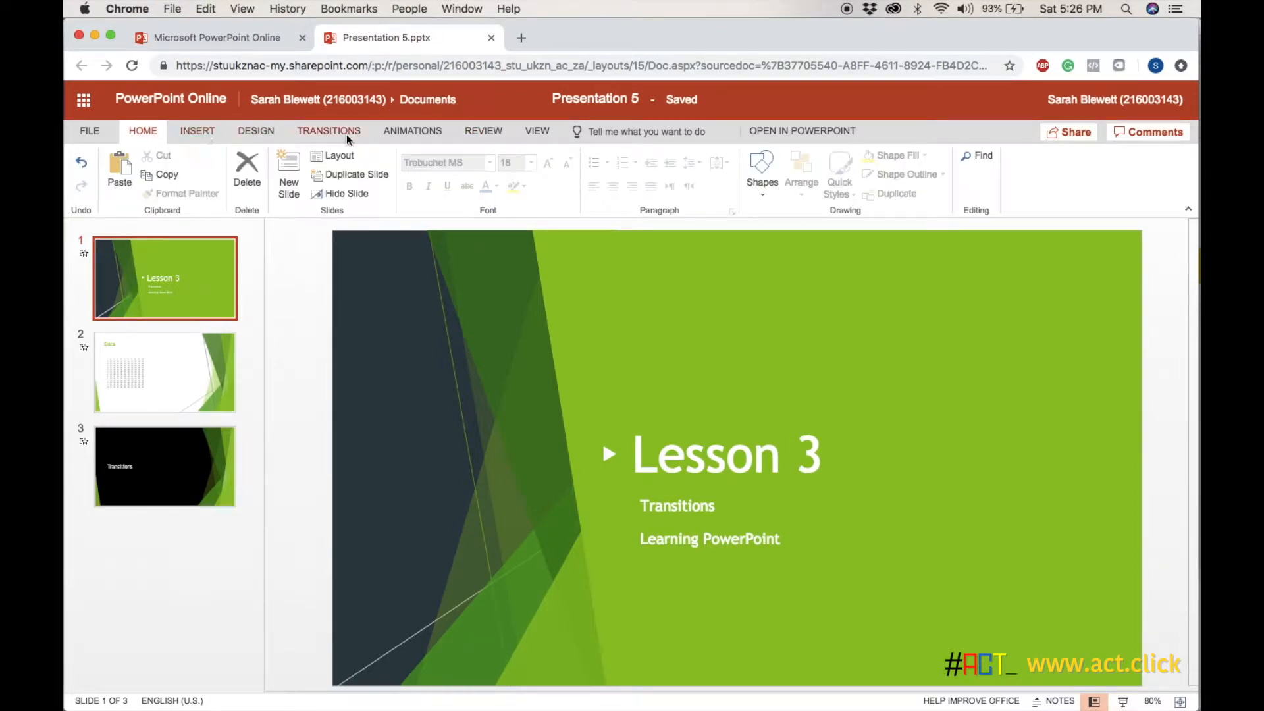
mouse_move(612, 493)
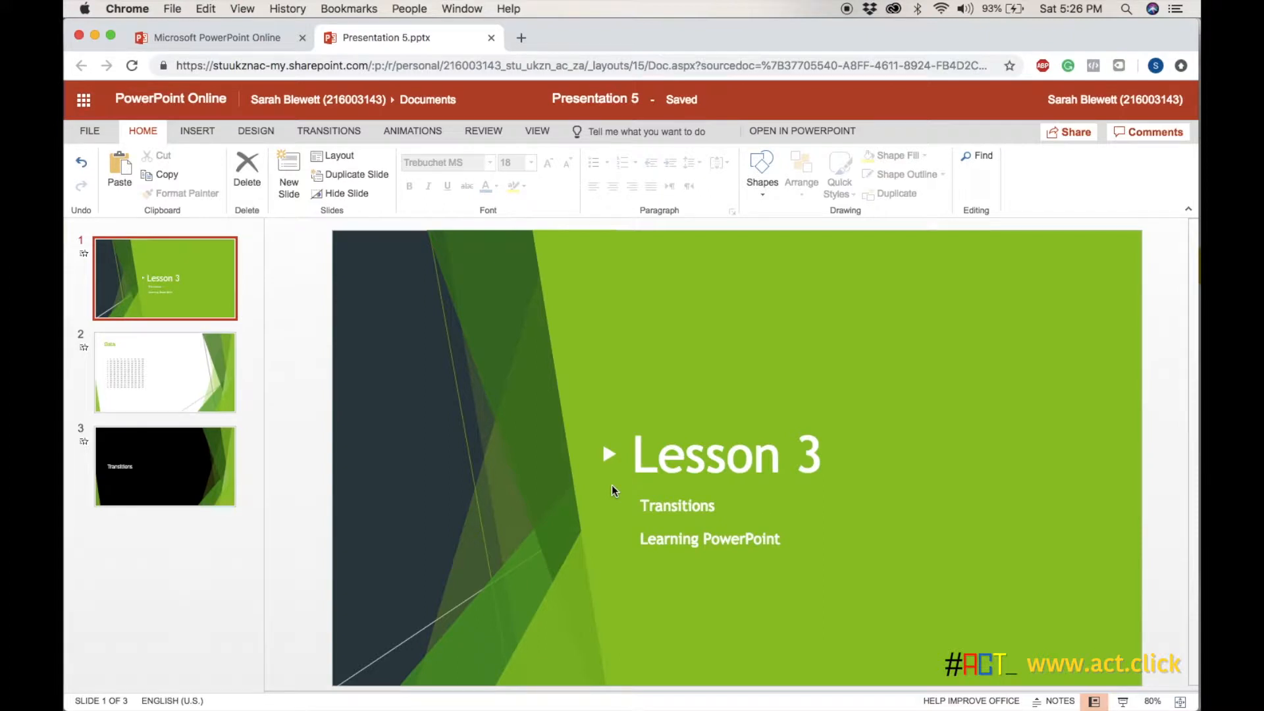
click(707, 457)
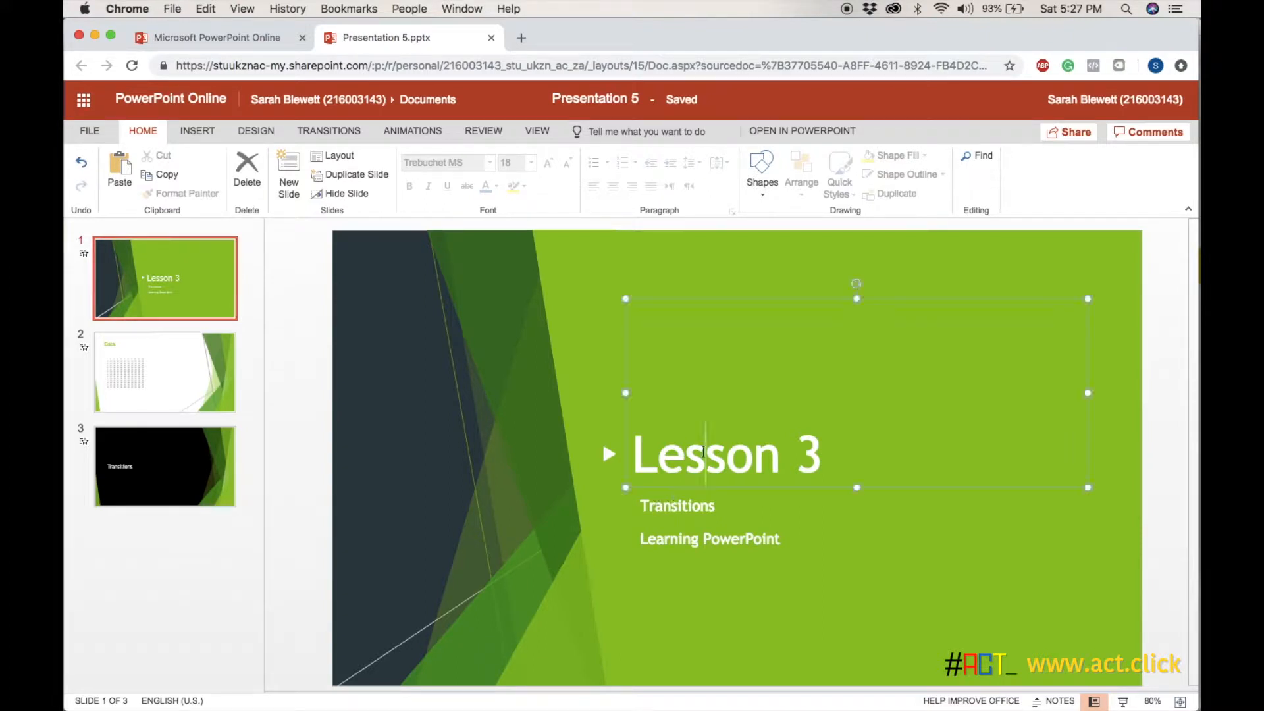
click(677, 505)
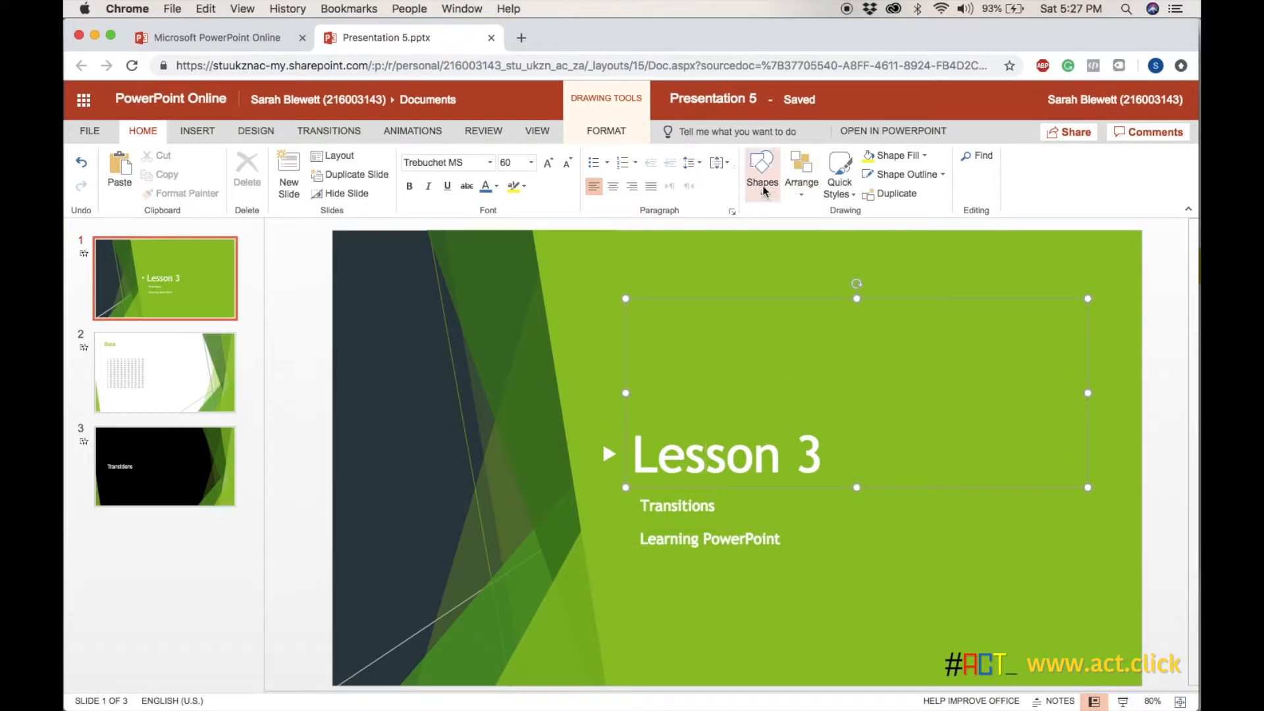
click(761, 169)
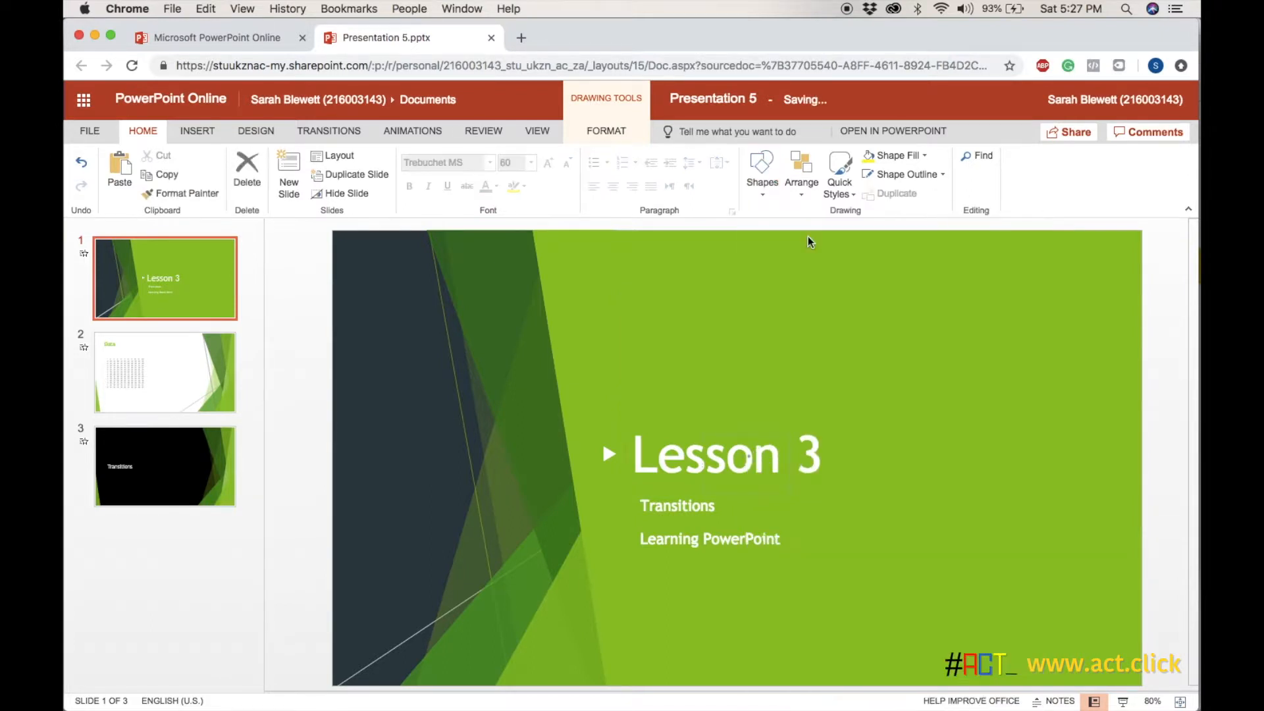
mouse_move(708, 397)
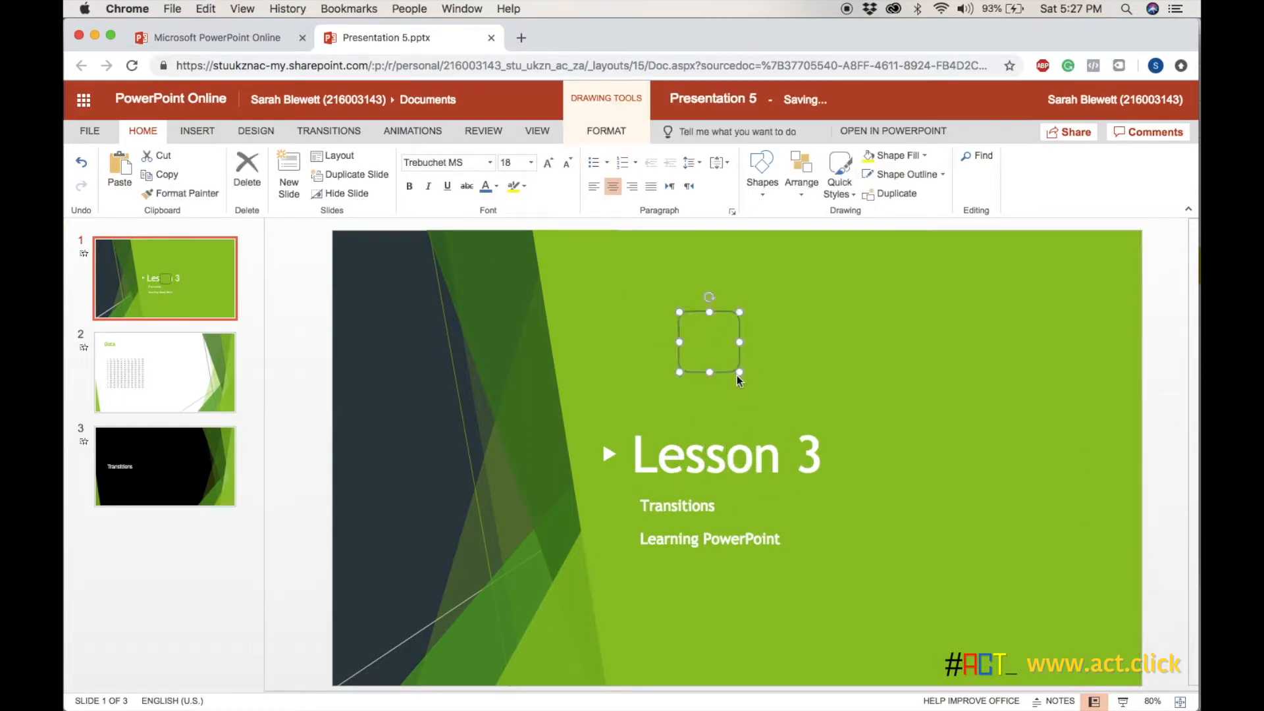
drag(740, 342, 810, 353)
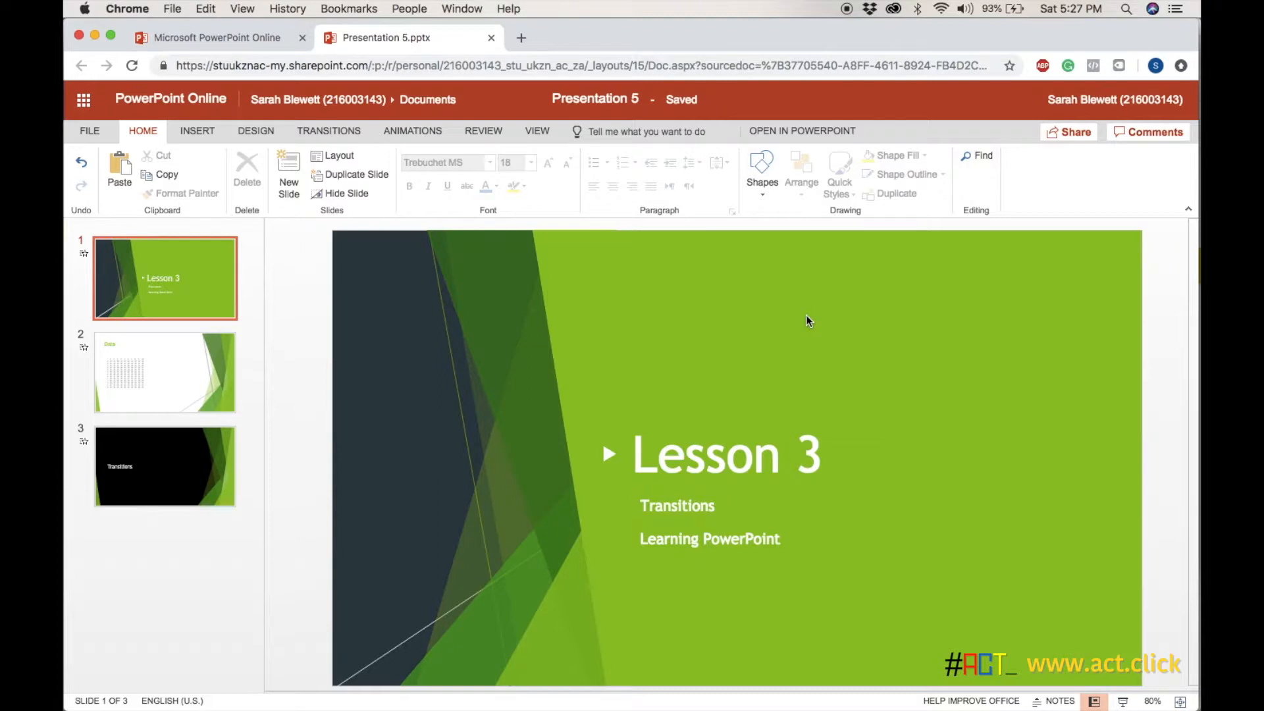
mouse_move(472, 658)
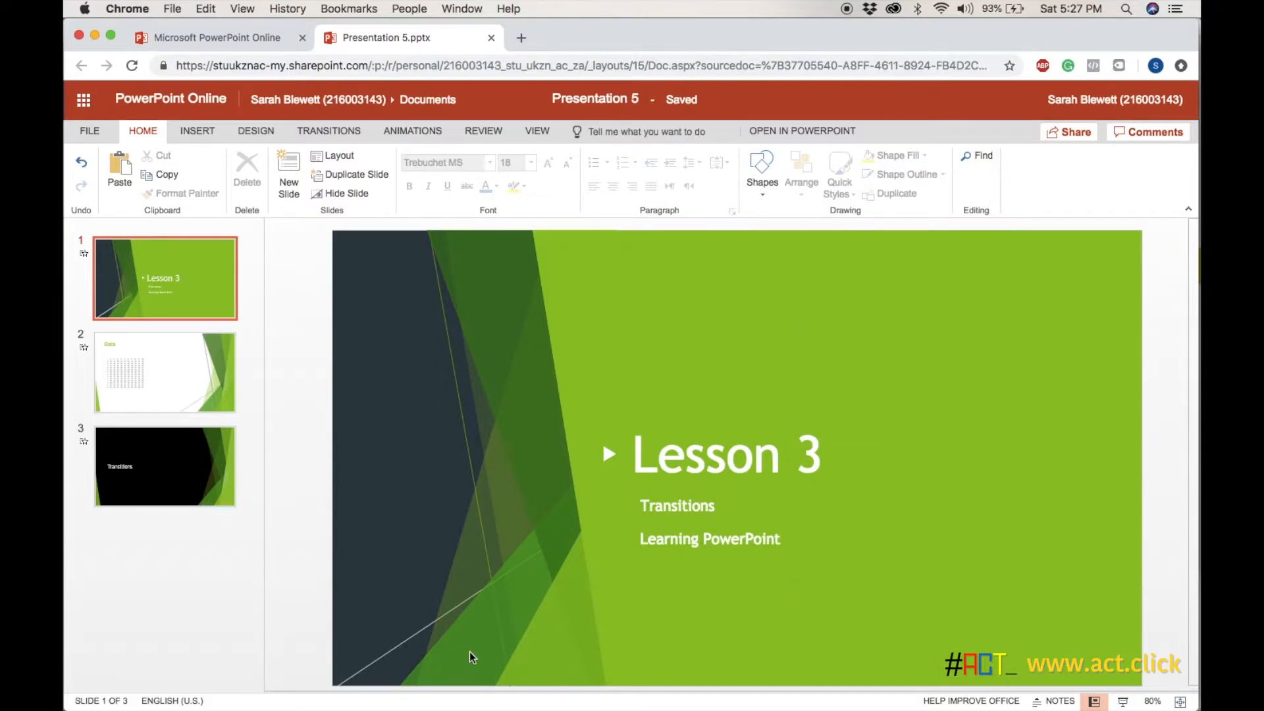
mouse_move(310, 286)
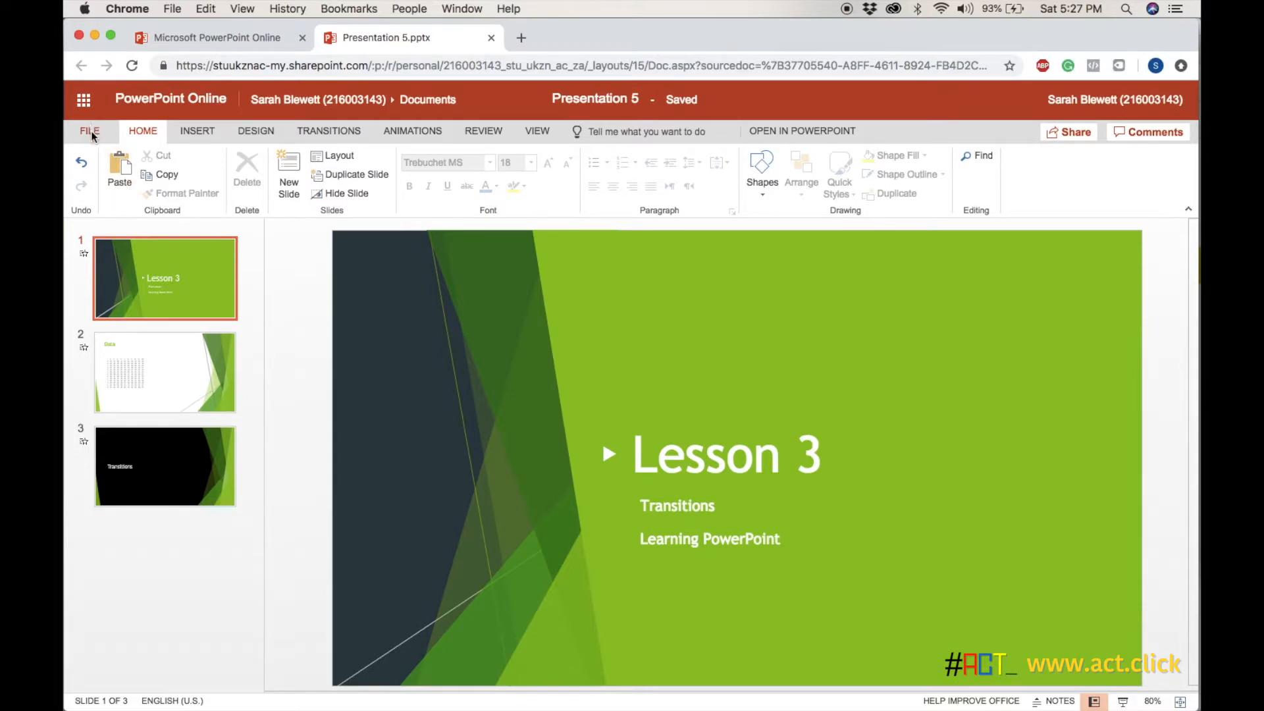
- Rename the presentation to 'PowerPoint Lecture' via File > Rename
click(89, 132)
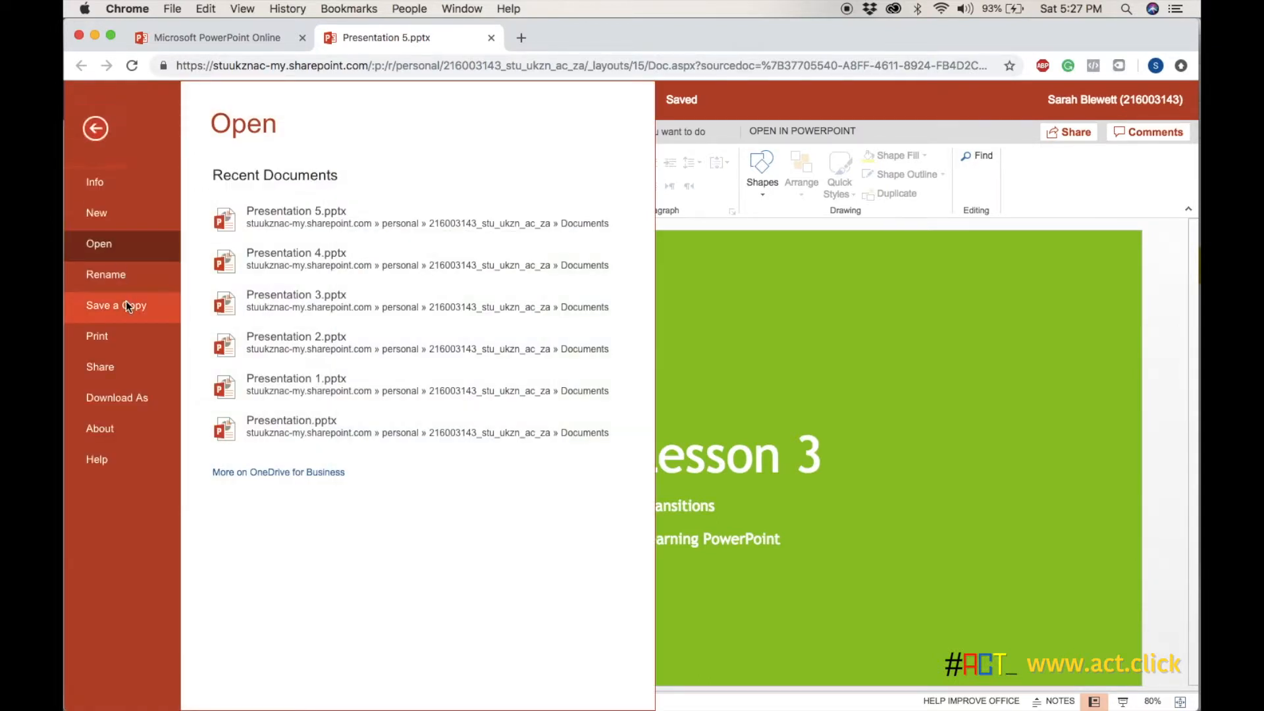
click(105, 274)
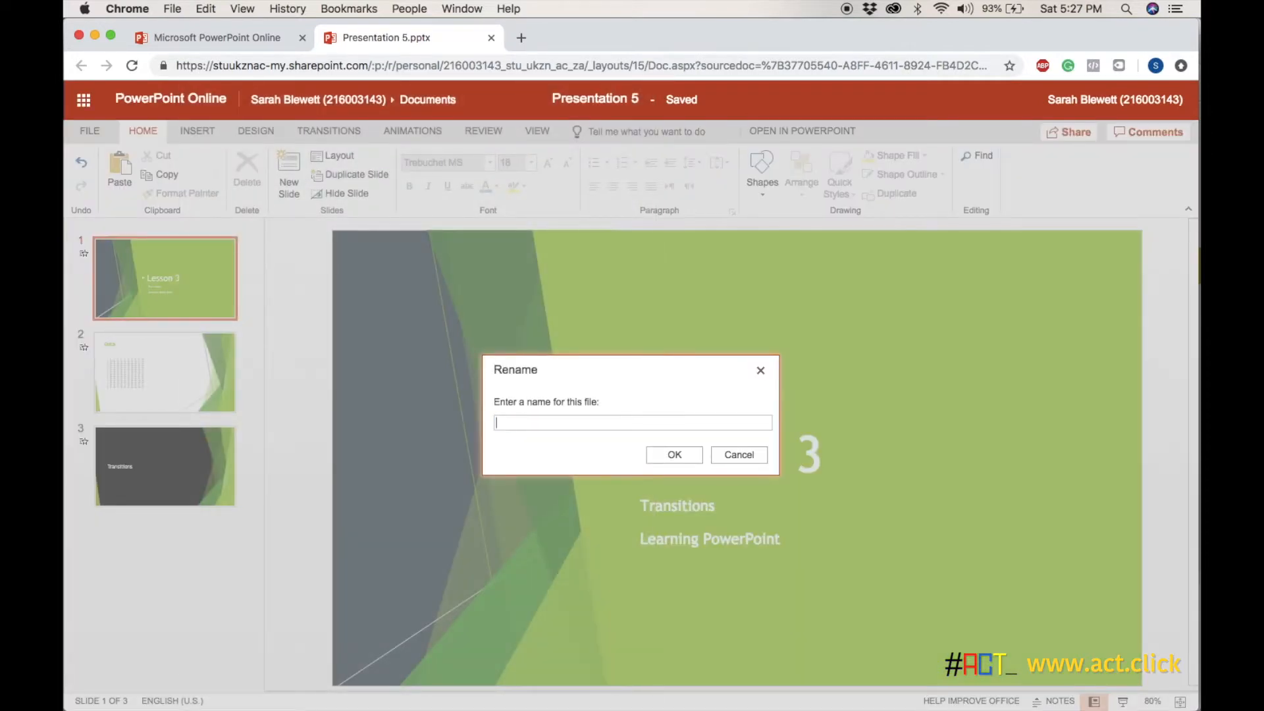
text(PowerPoint Lecture)
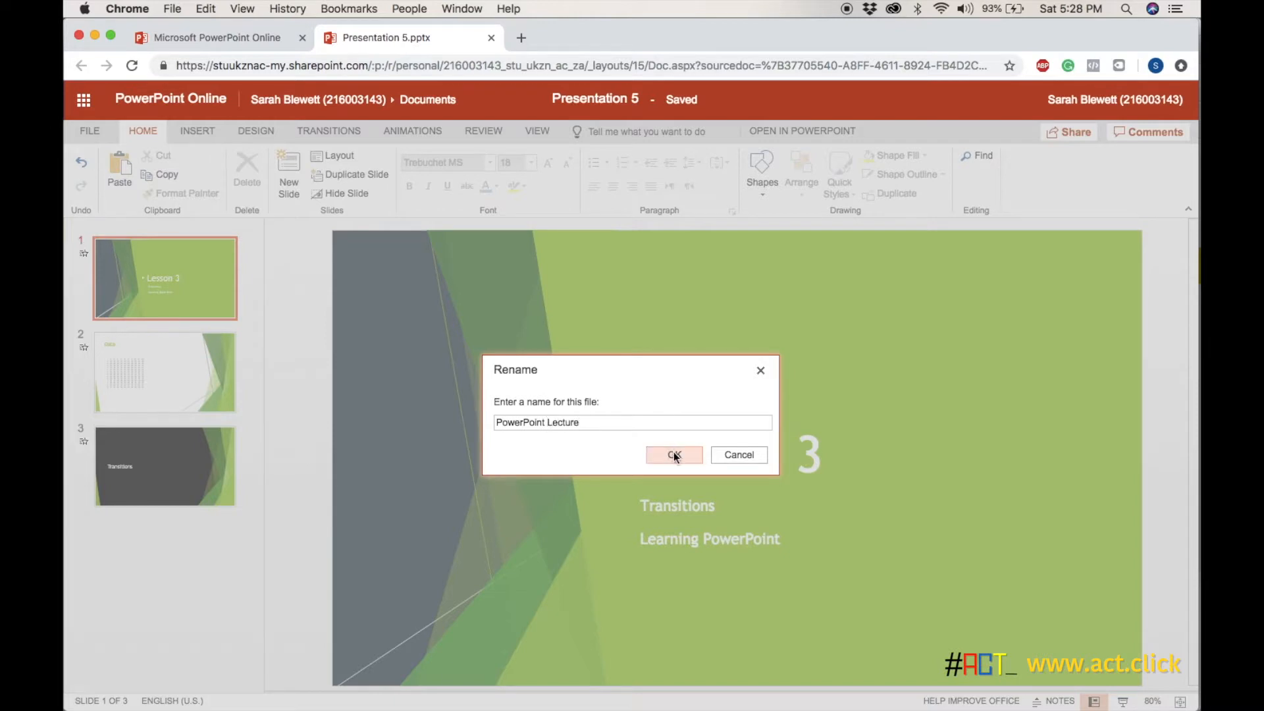
click(673, 454)
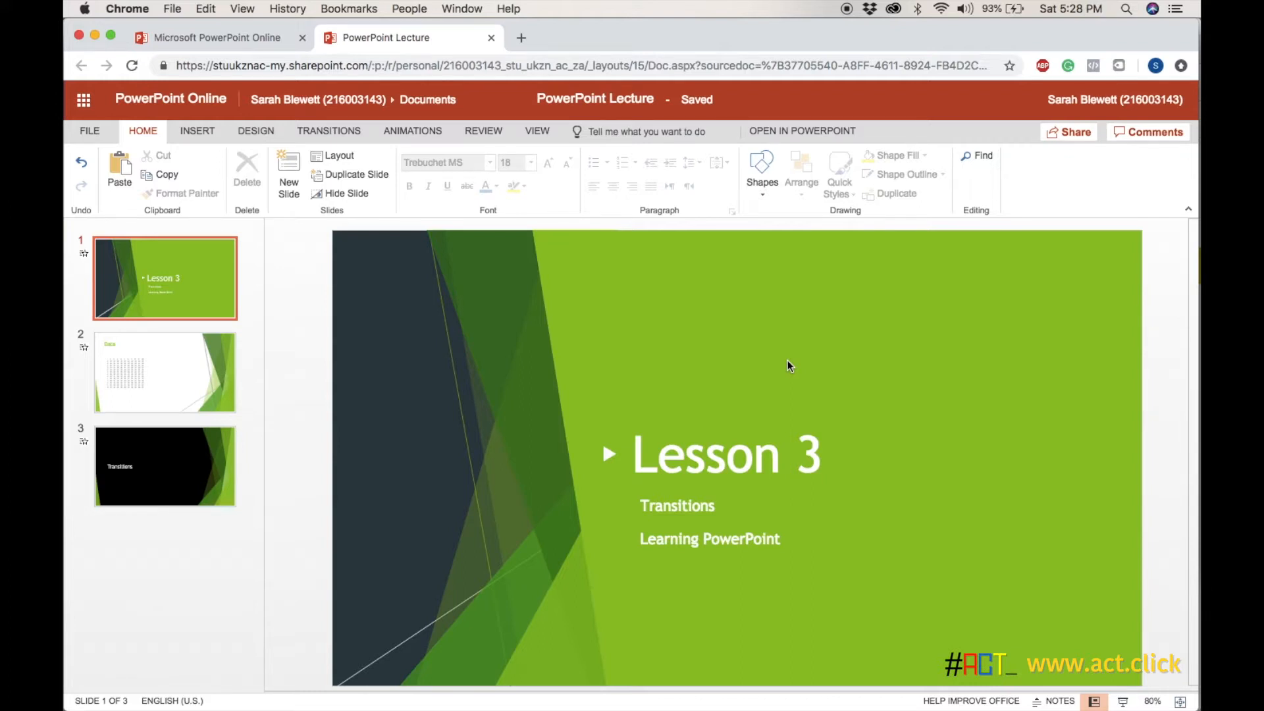
mouse_move(766, 289)
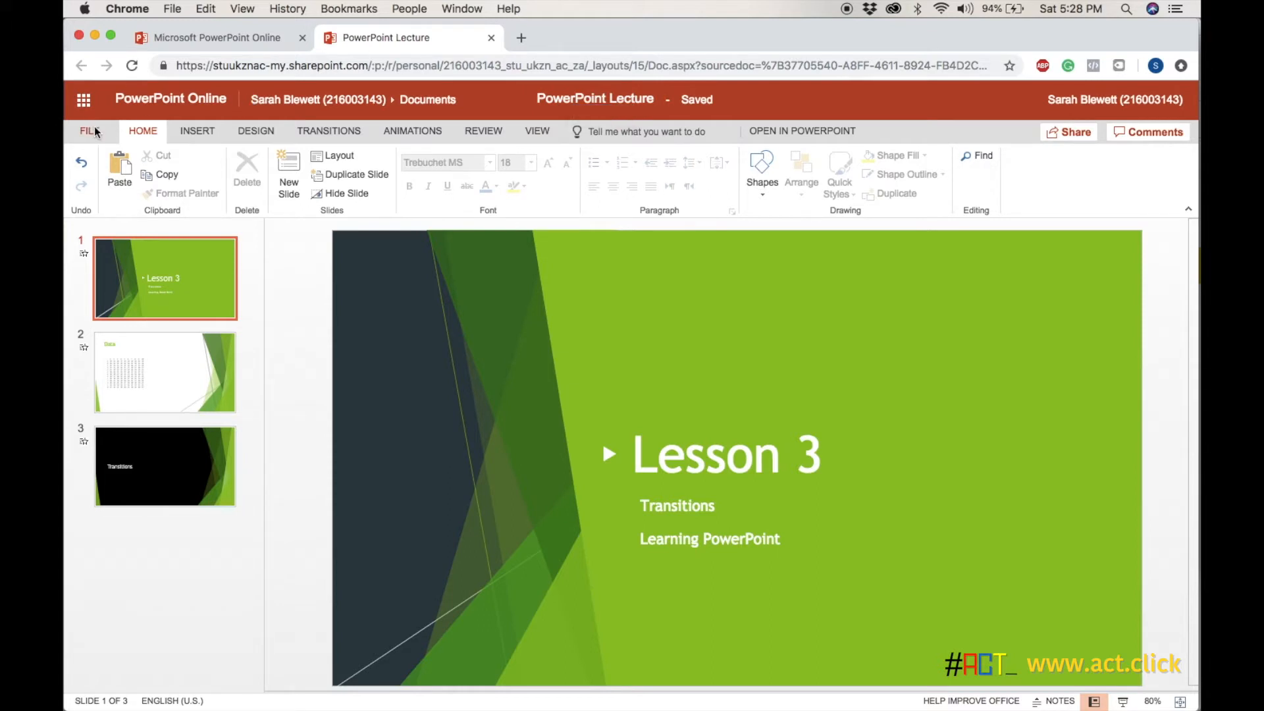
- Download a copy of PowerPoint Lecture to the computer via File > Download As
click(87, 130)
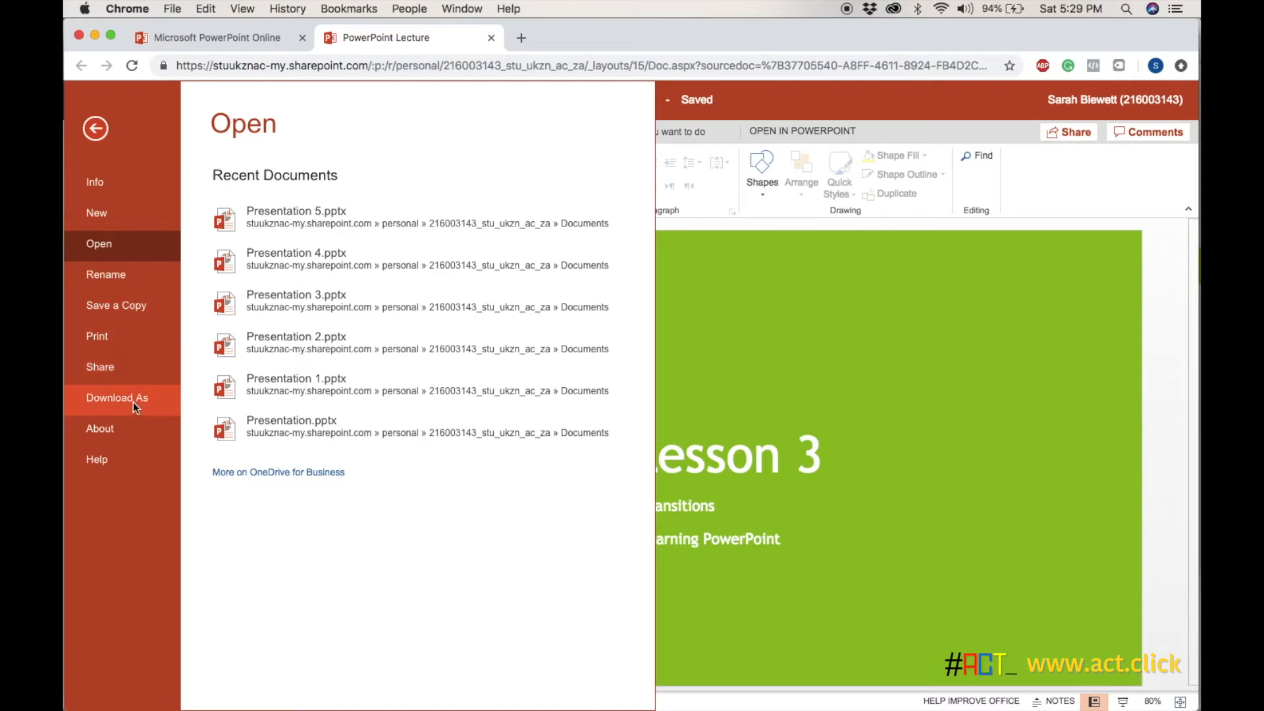
click(116, 398)
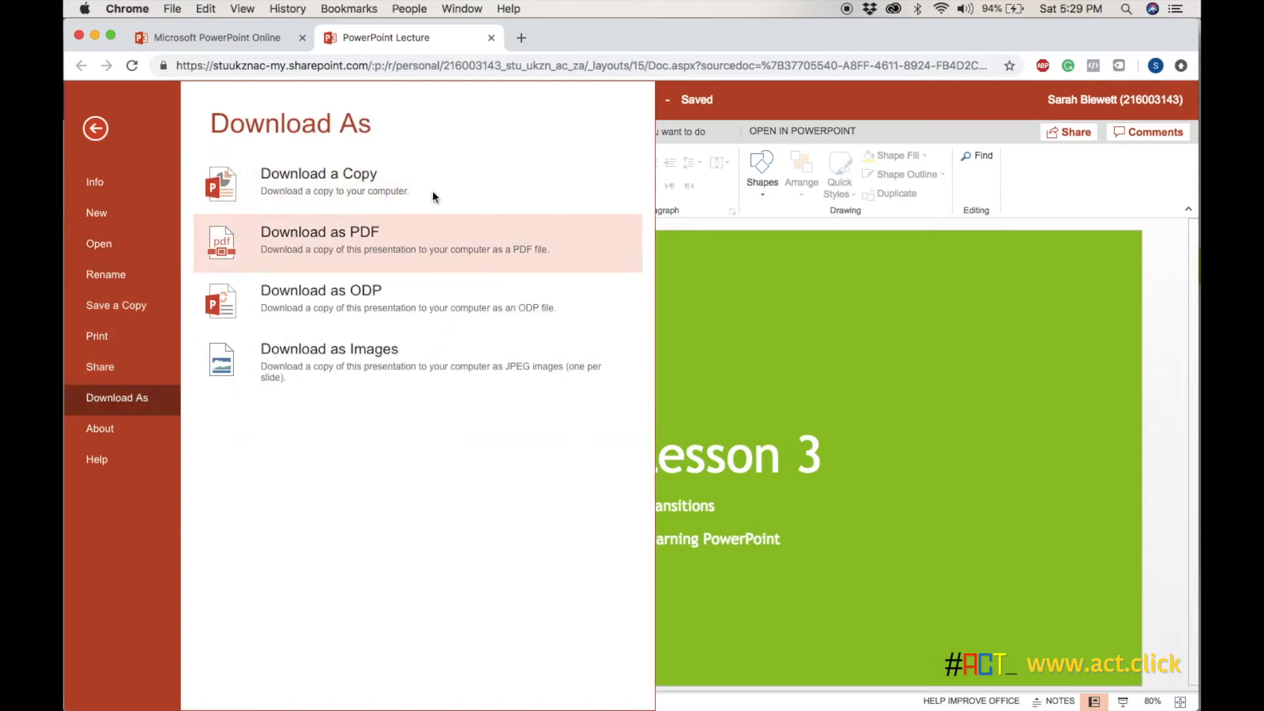
mouse_move(217, 199)
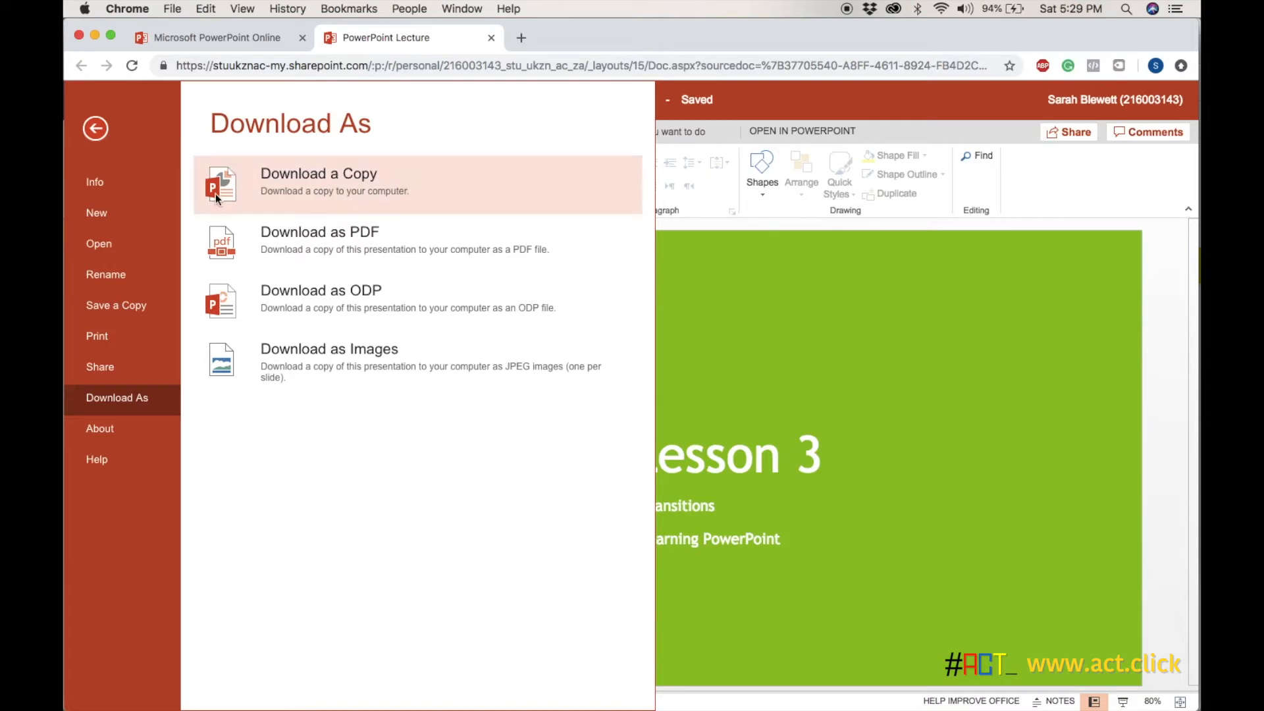
mouse_move(378, 252)
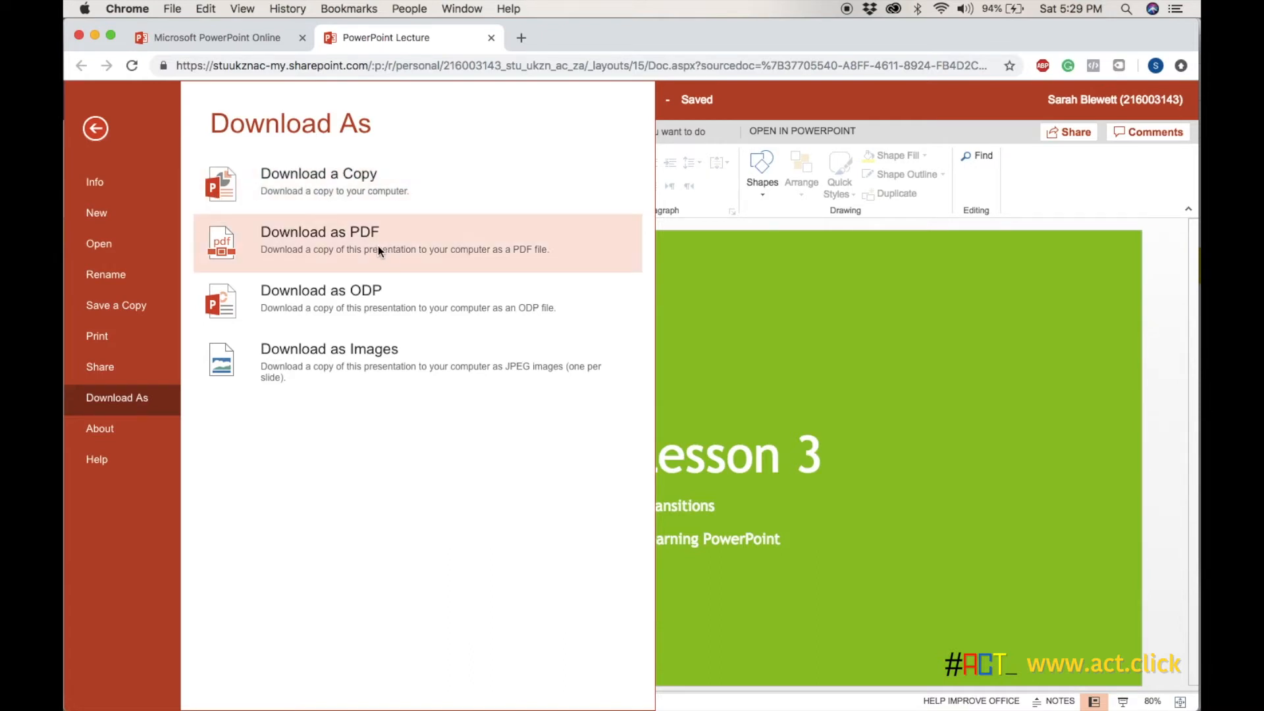
mouse_move(378, 179)
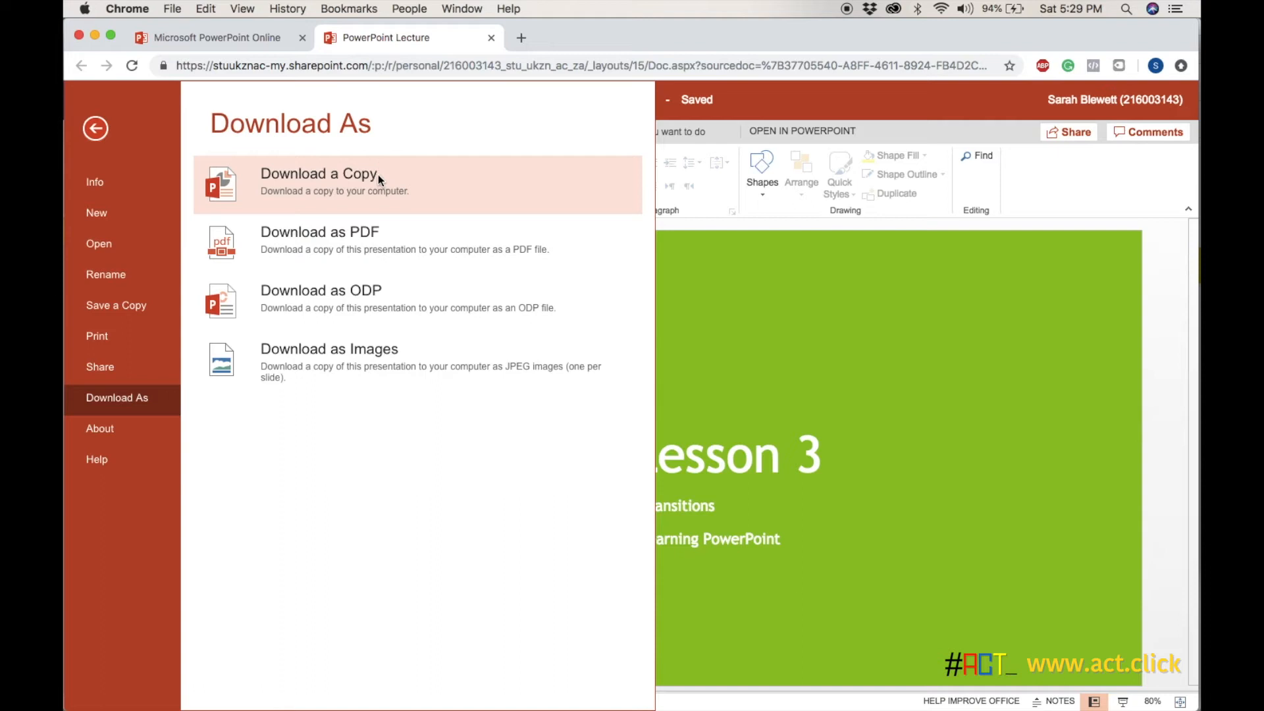
click(319, 174)
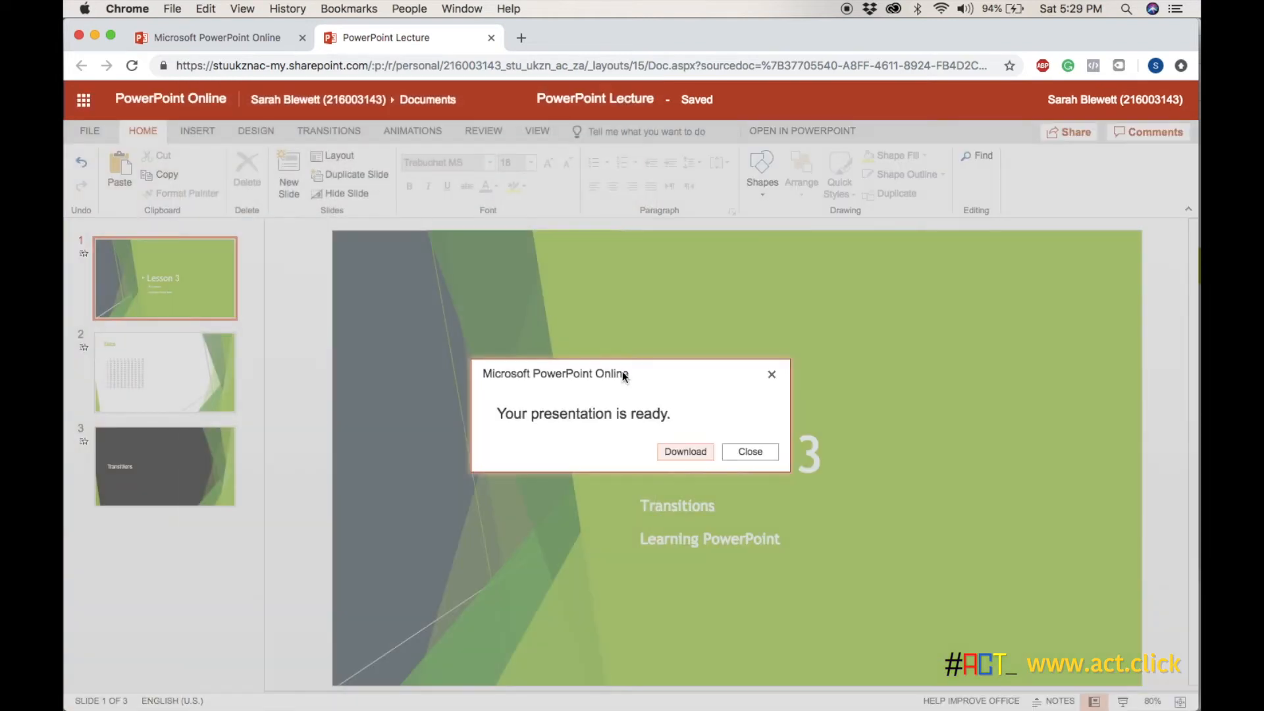
click(749, 451)
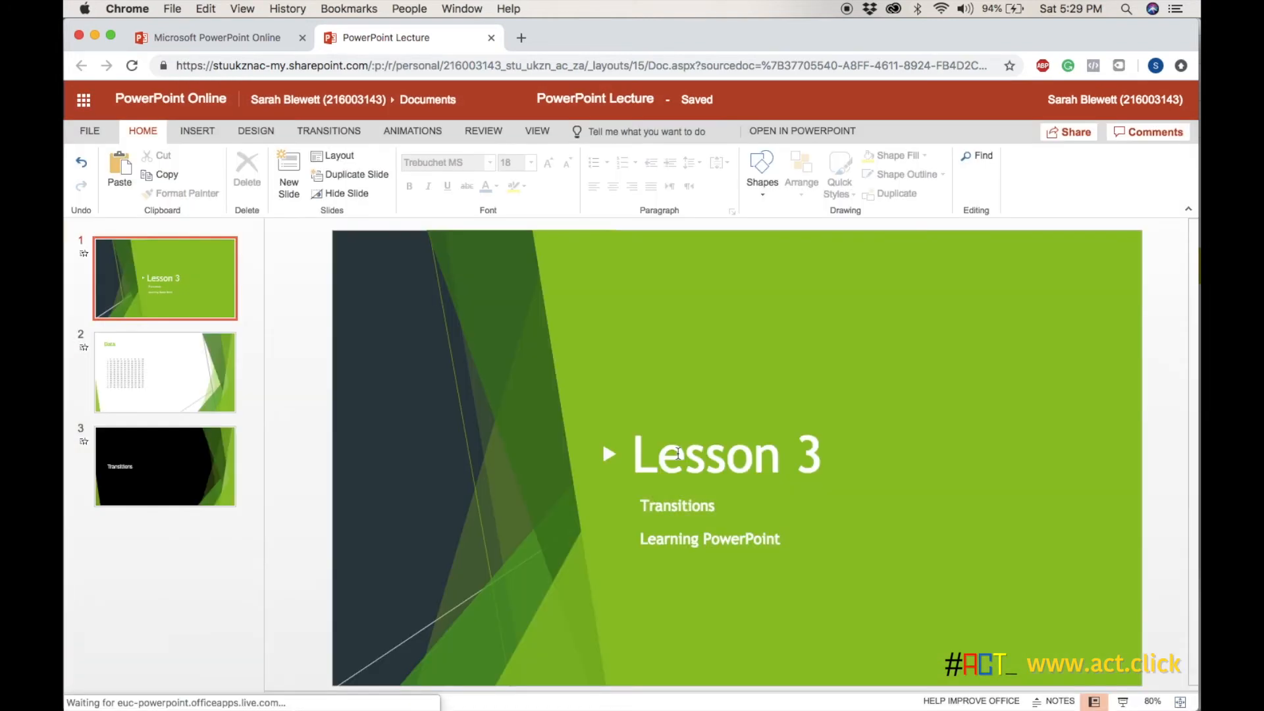